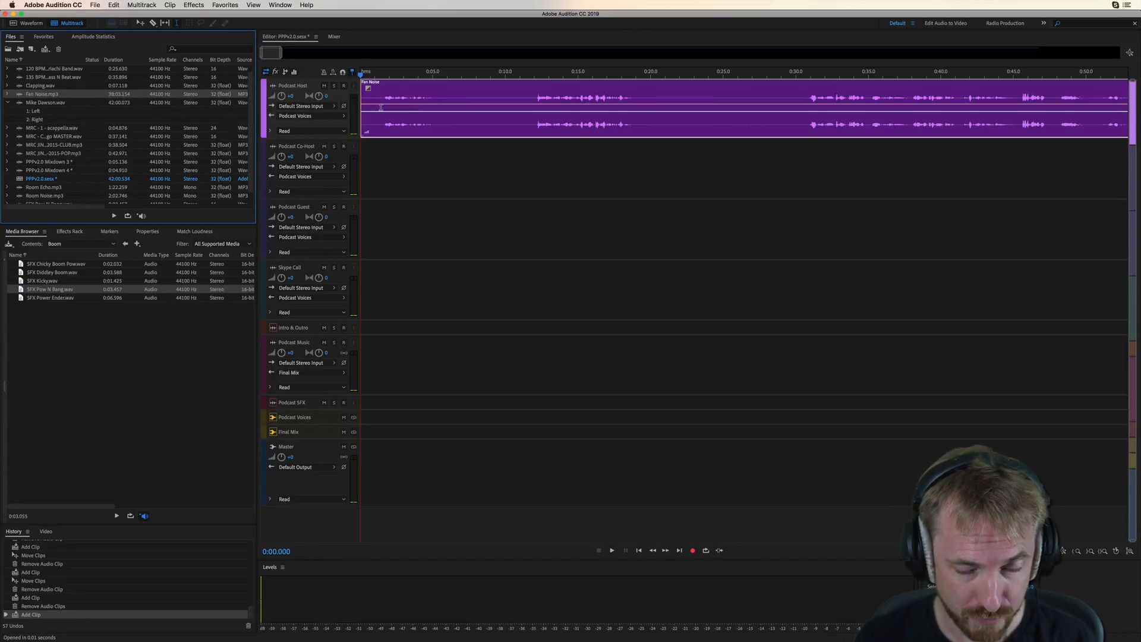
Step: Play Fan Noise.mp3 from near the start in the Waveform editor, then return to Multitrack
click(612, 550)
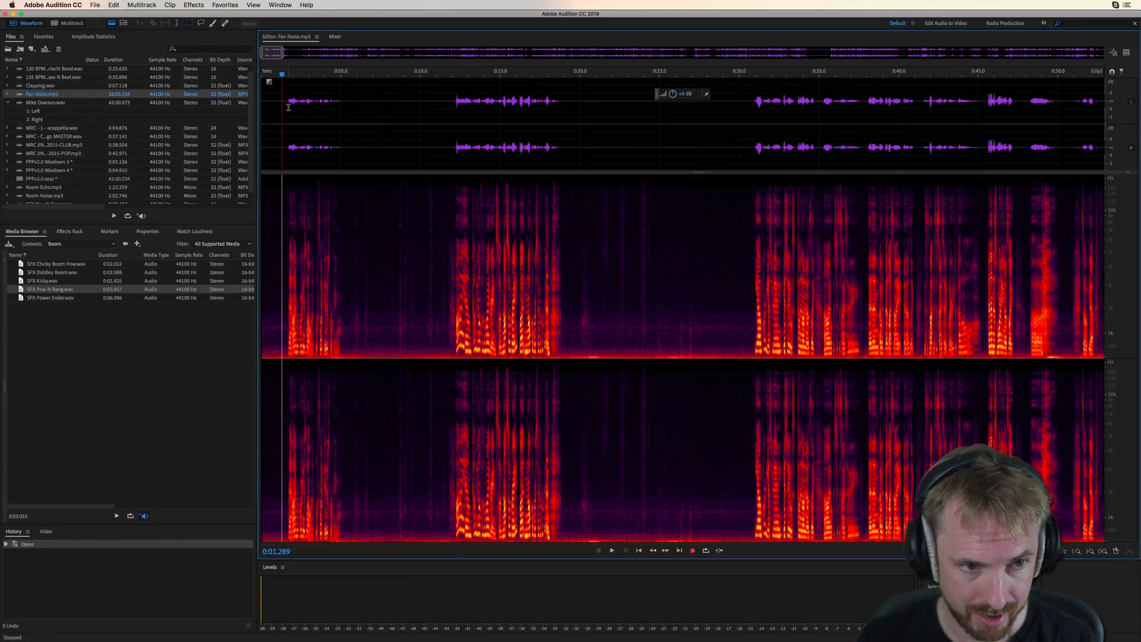
click(224, 5)
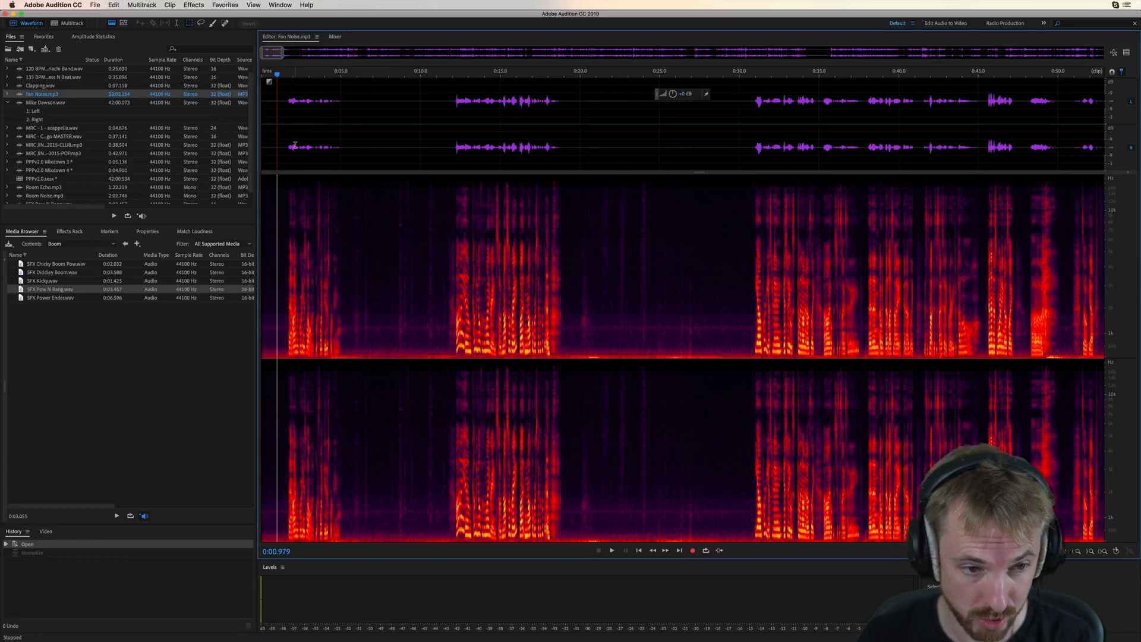
click(612, 550)
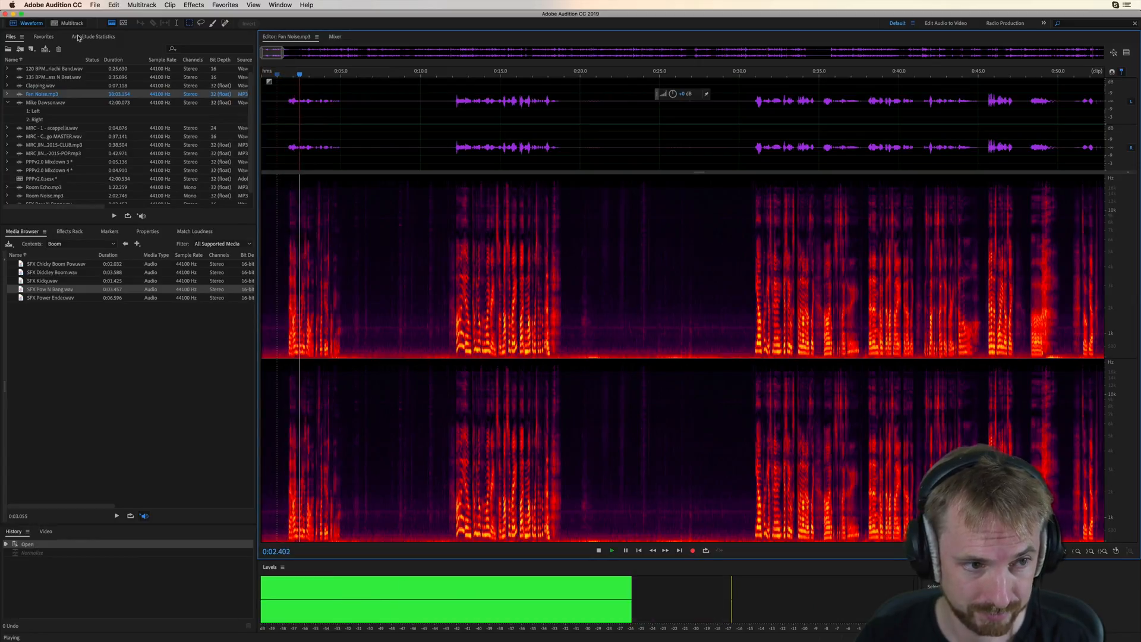
click(69, 22)
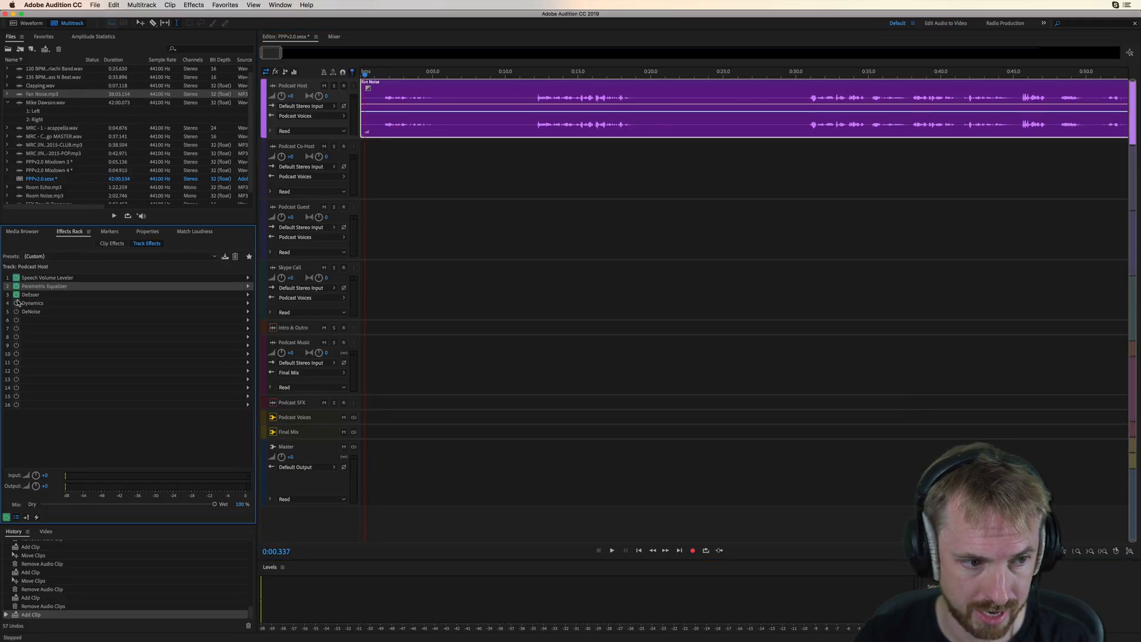
Step: Add Fix: Room Echo, Fix: Fan Noise and Fix: Room Noise tracks; put Room Echo.mp3 on Podcast Host
click(612, 550)
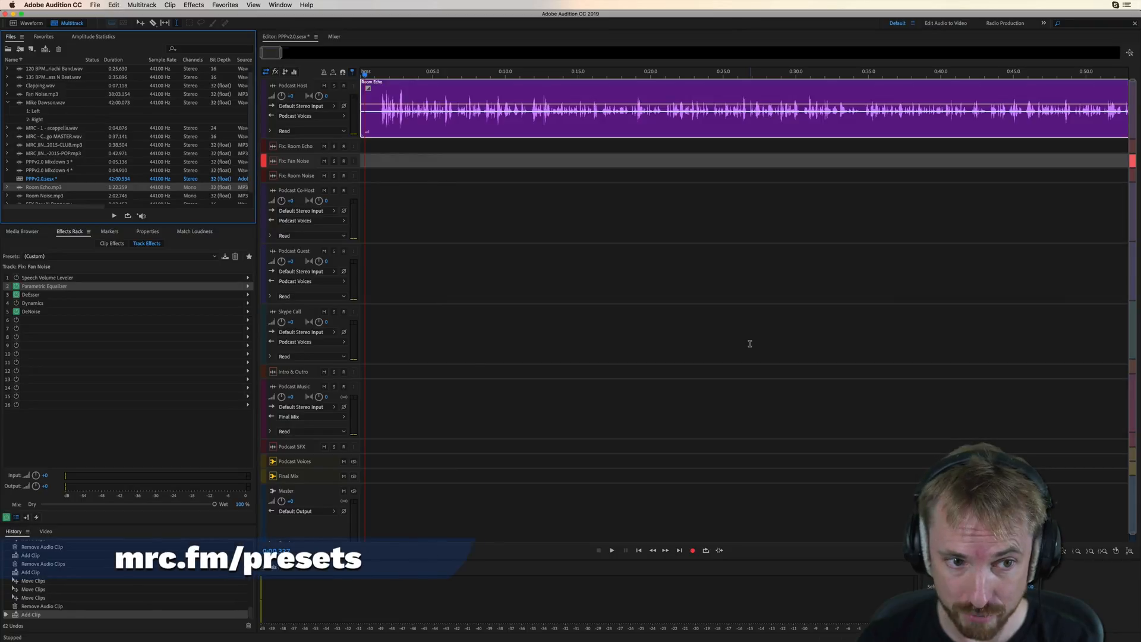
Step: Move the Room Echo clip to Fix: Room Echo and back, then swap in Room Noise.mp3
click(611, 551)
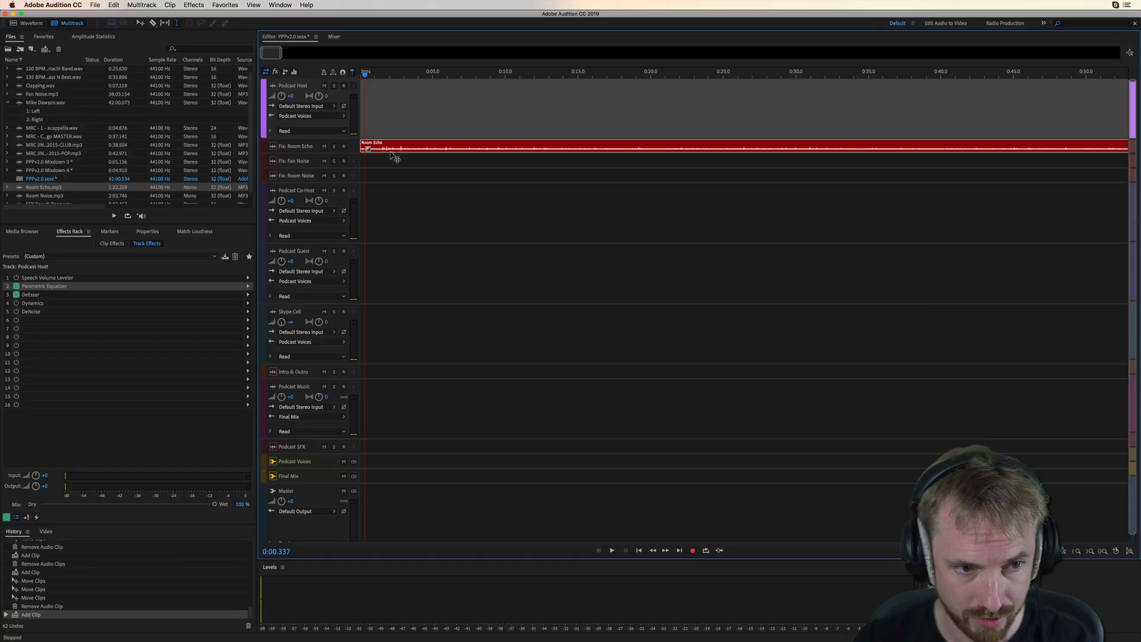
click(612, 551)
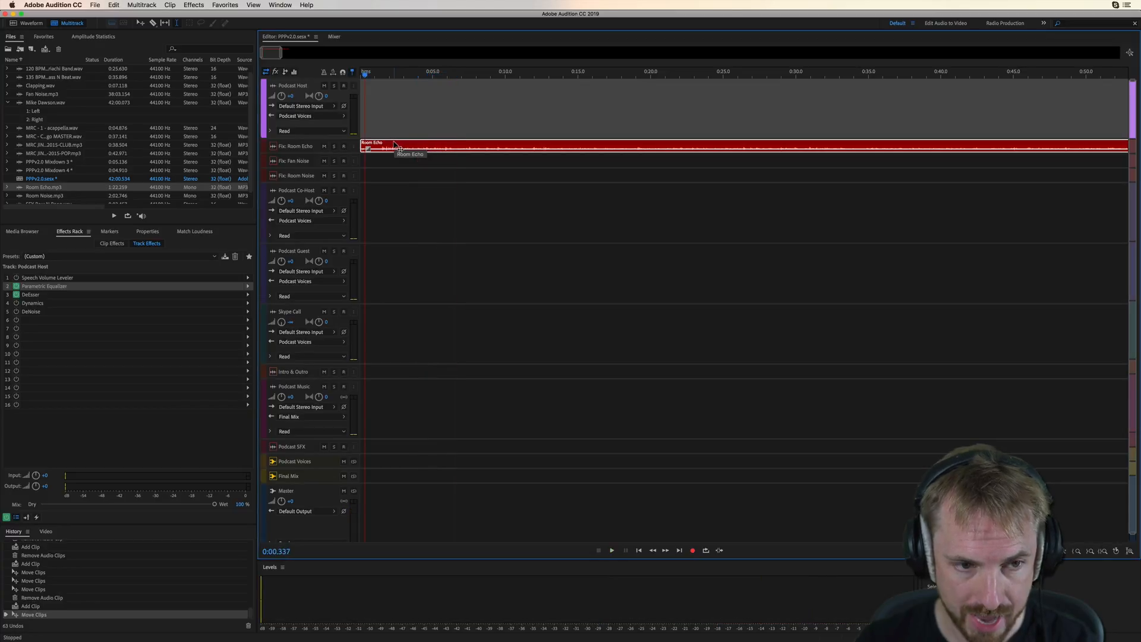
click(611, 551)
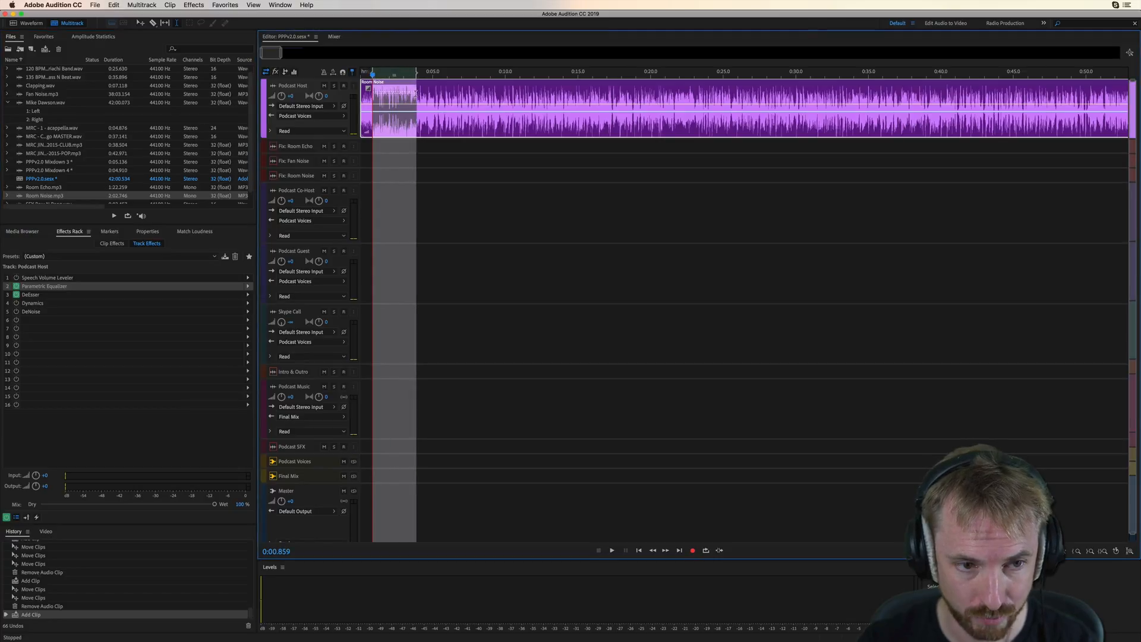
Step: Play the Room Noise clip on Fix: Room Noise, compare on Podcast Host, then return it
click(612, 550)
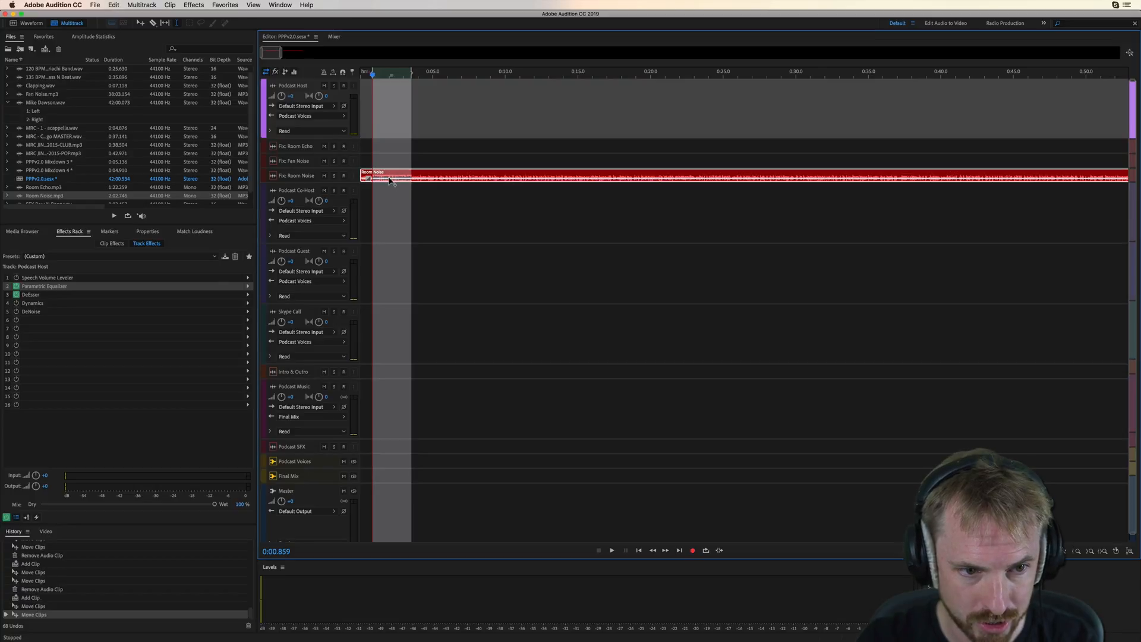
click(612, 551)
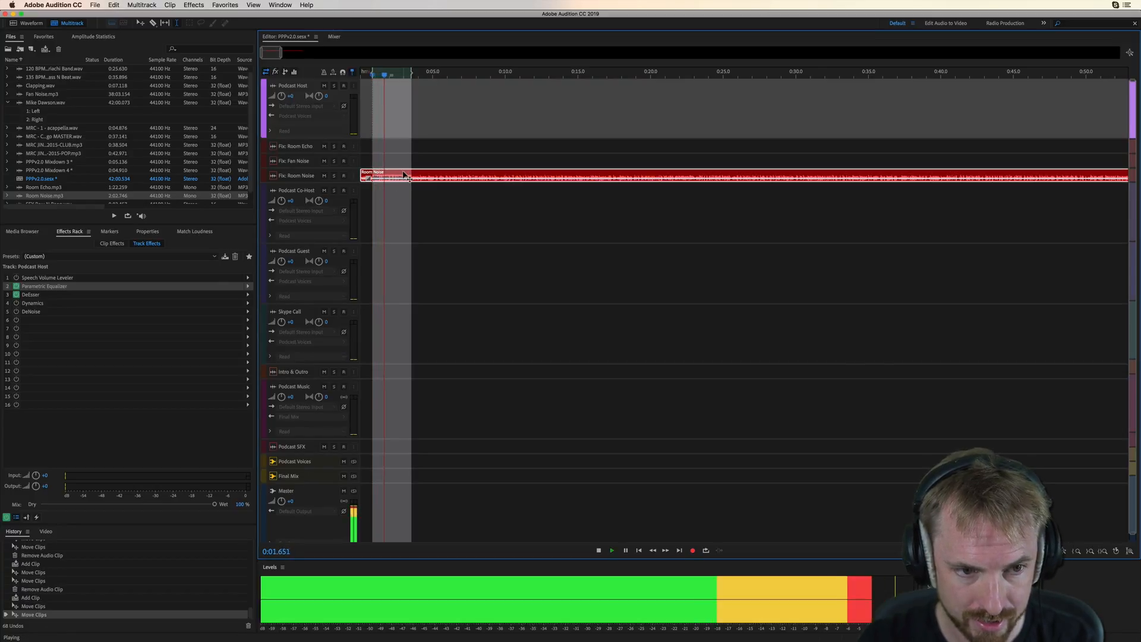
click(599, 550)
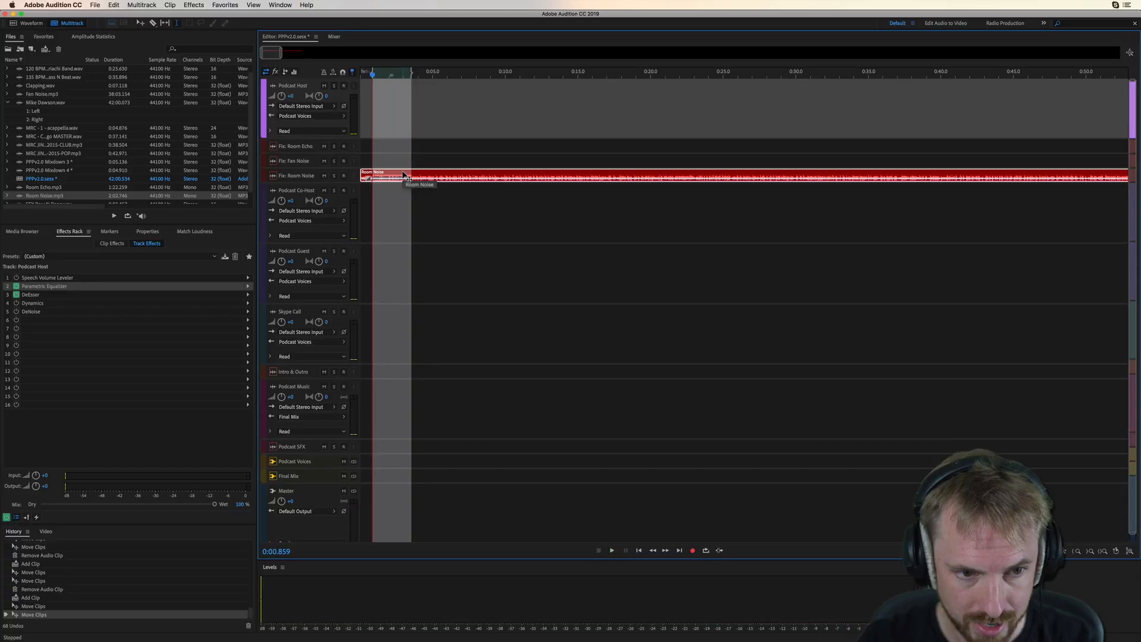
click(612, 551)
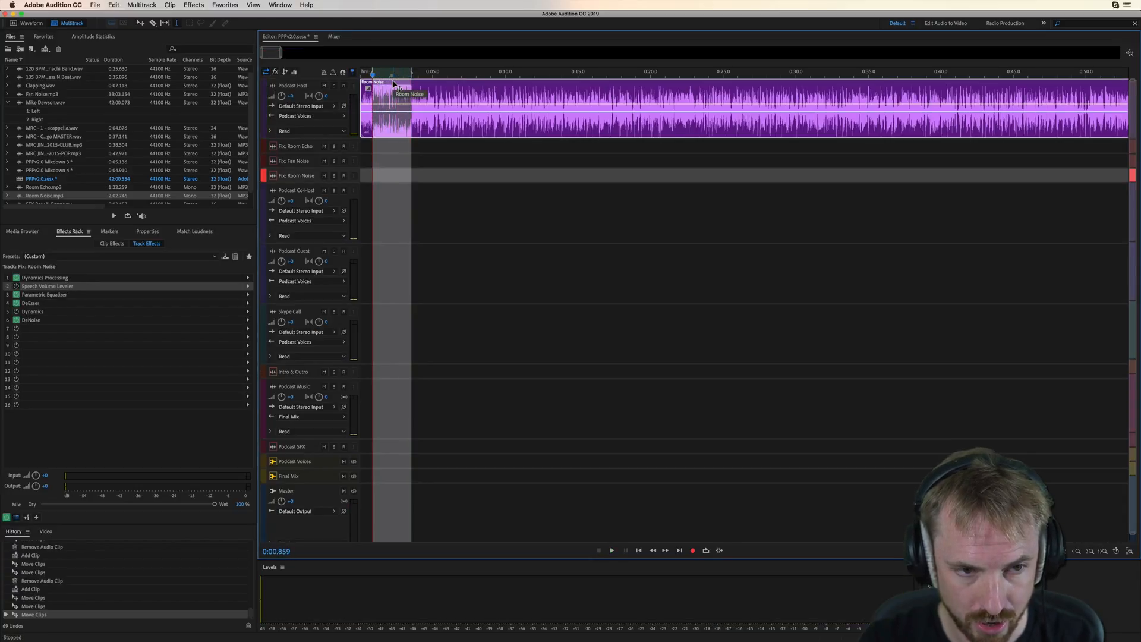
click(611, 550)
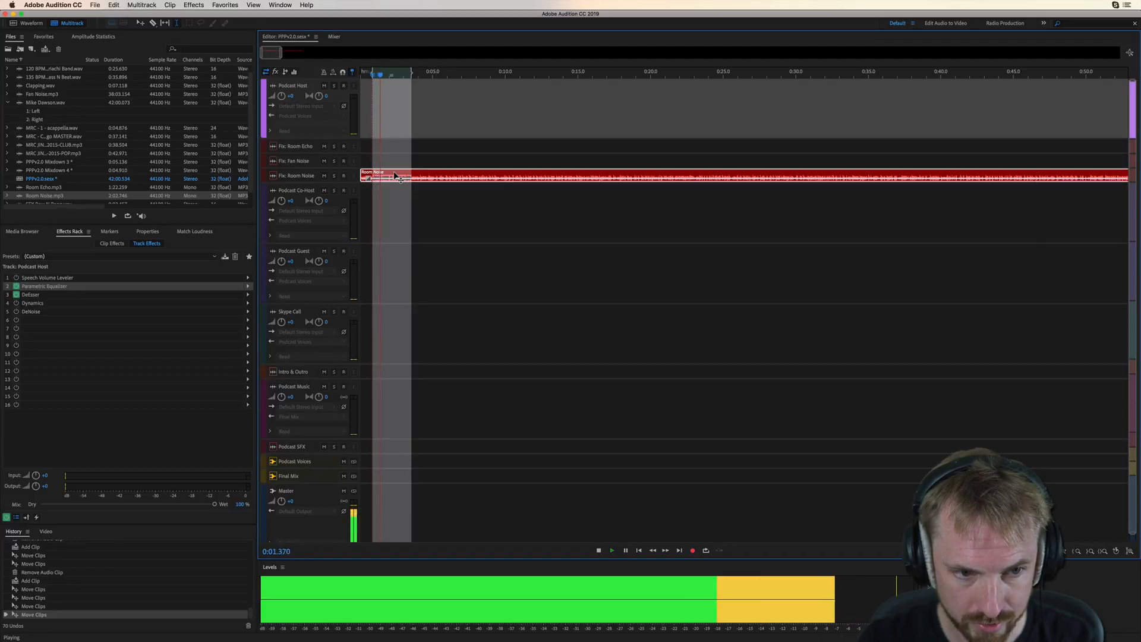